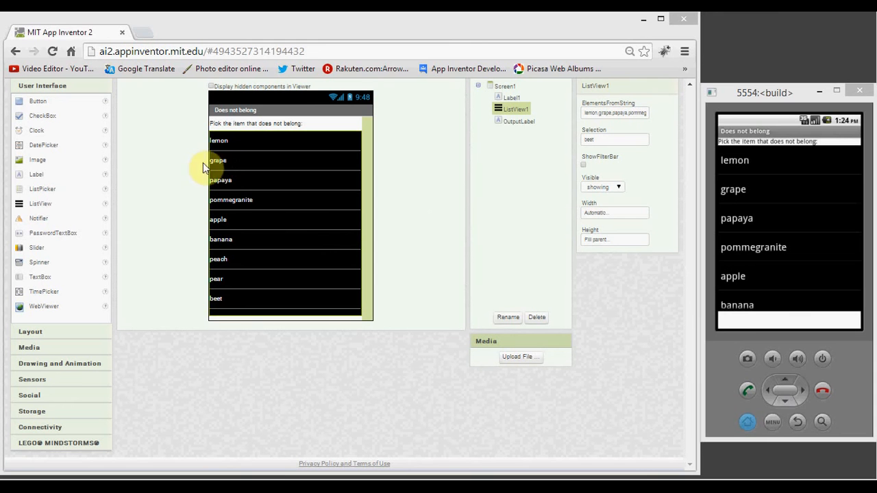
mouse_move(245, 179)
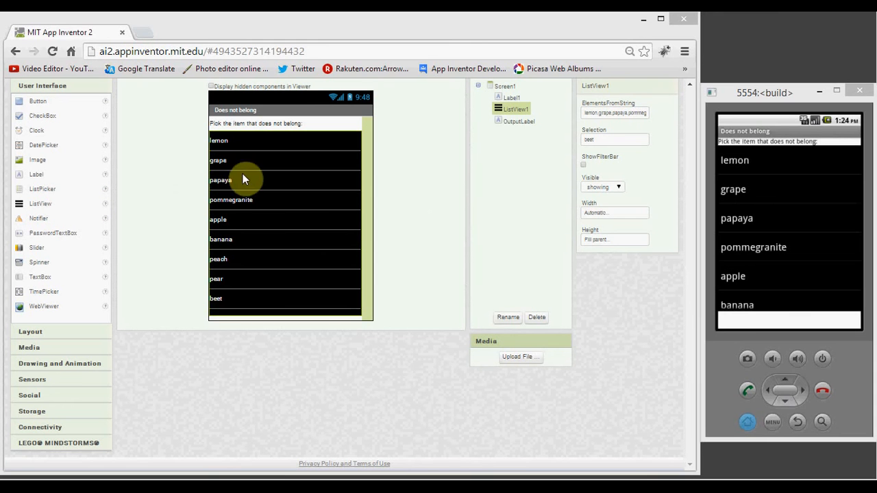
mouse_move(293, 185)
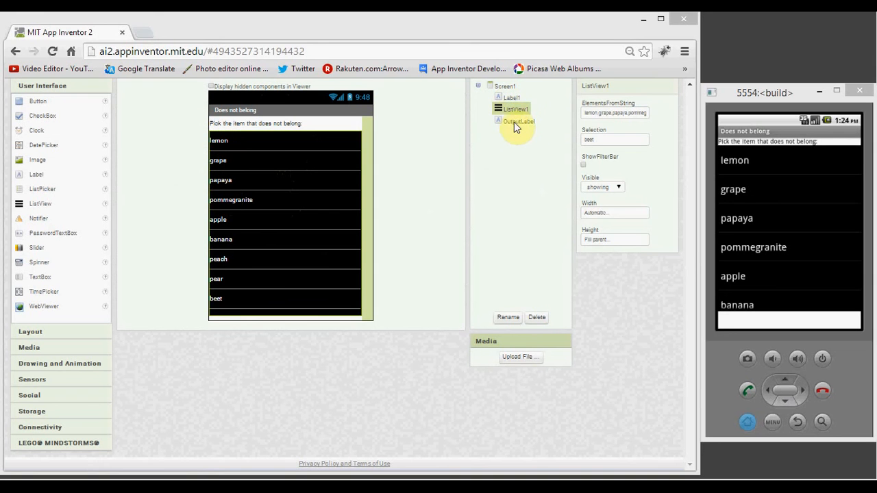
- Select OutputLabel in the Components panel to show its properties
click(519, 122)
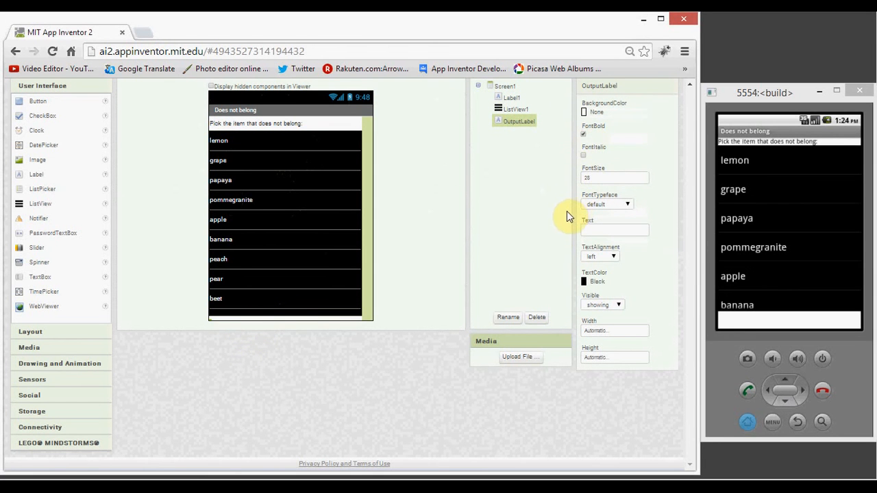
- In the emulator, pick papaya, then scroll down and pick peach
click(615, 178)
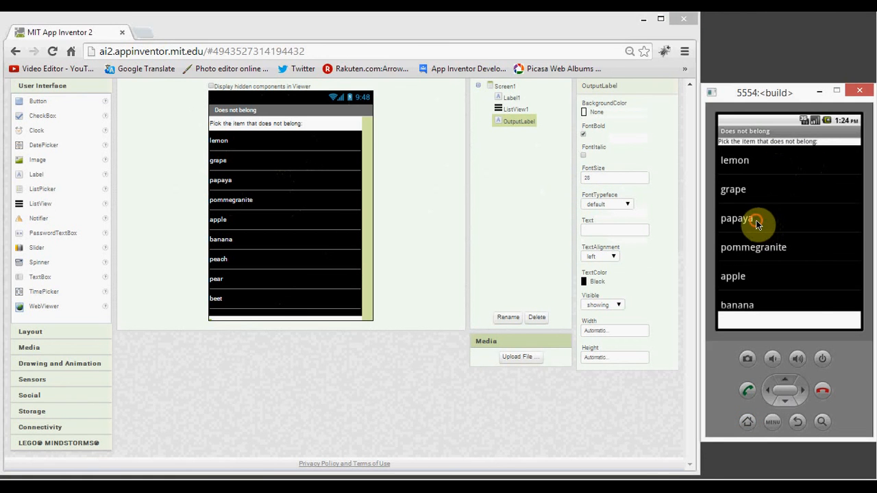
click(736, 217)
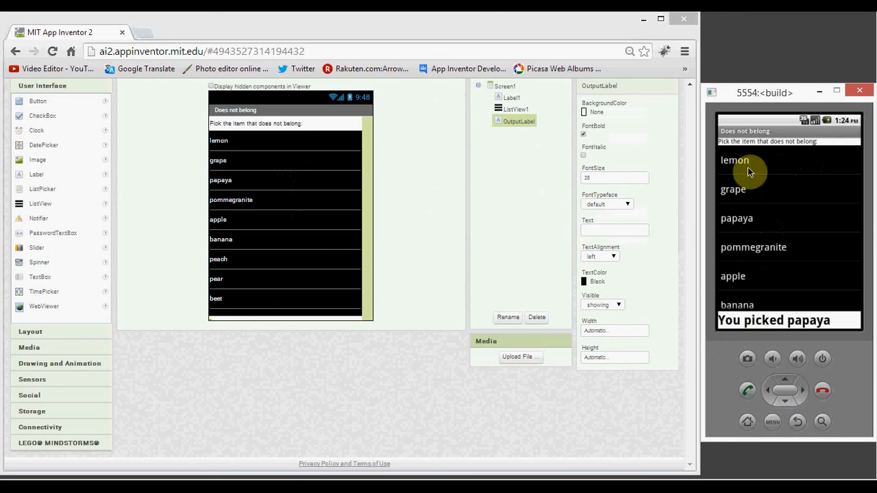
mouse_move(811, 242)
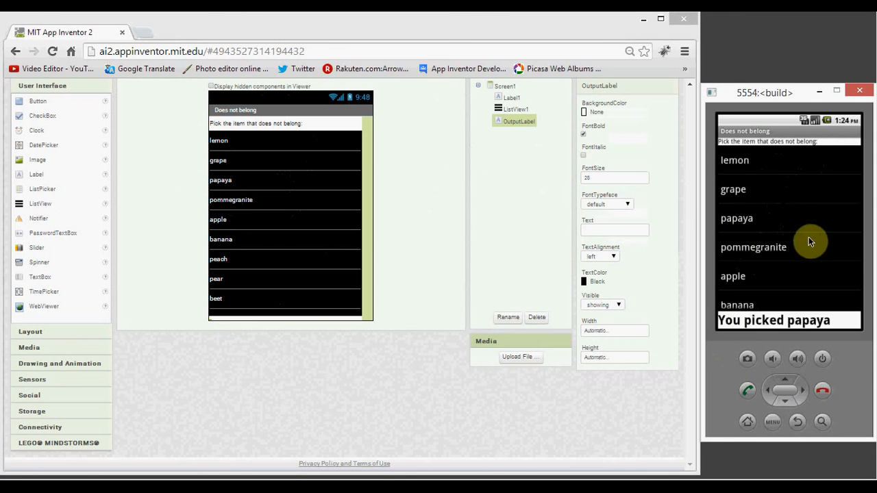
scroll(down, 3)
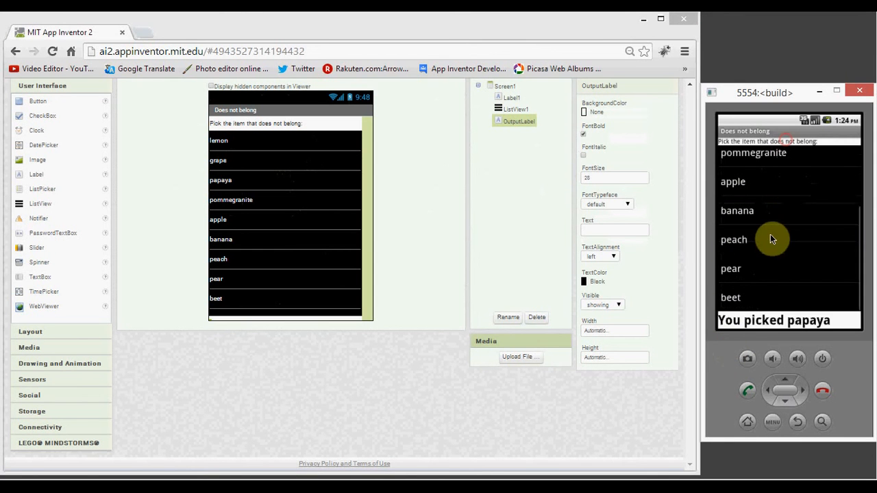
click(734, 239)
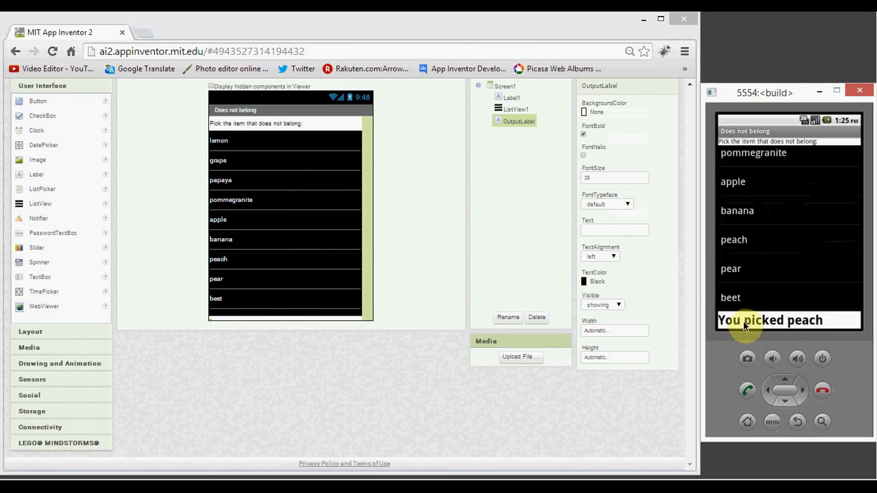
mouse_move(795, 231)
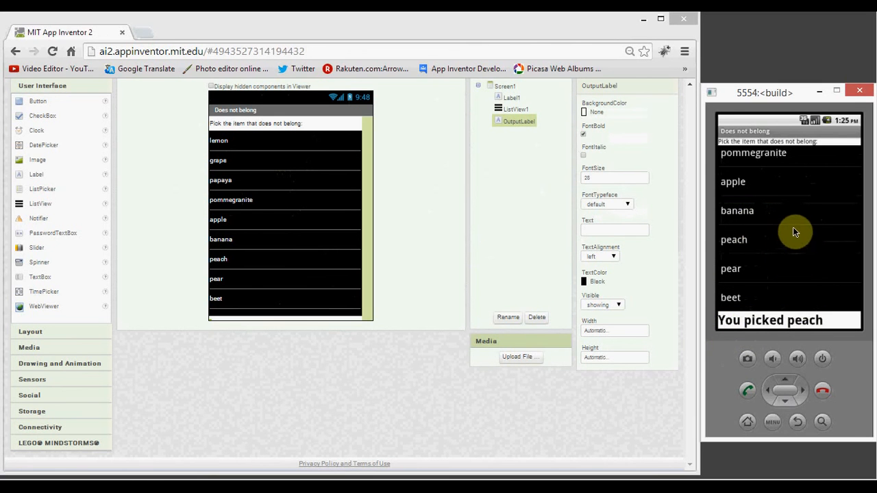
mouse_move(675, 417)
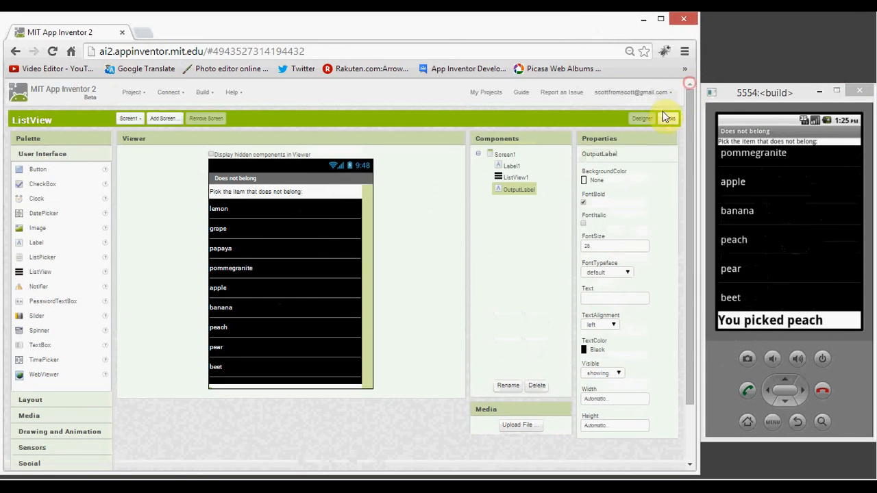
- Open the Blocks editor and browse the ListView1 AfterPicking event blocks
click(668, 119)
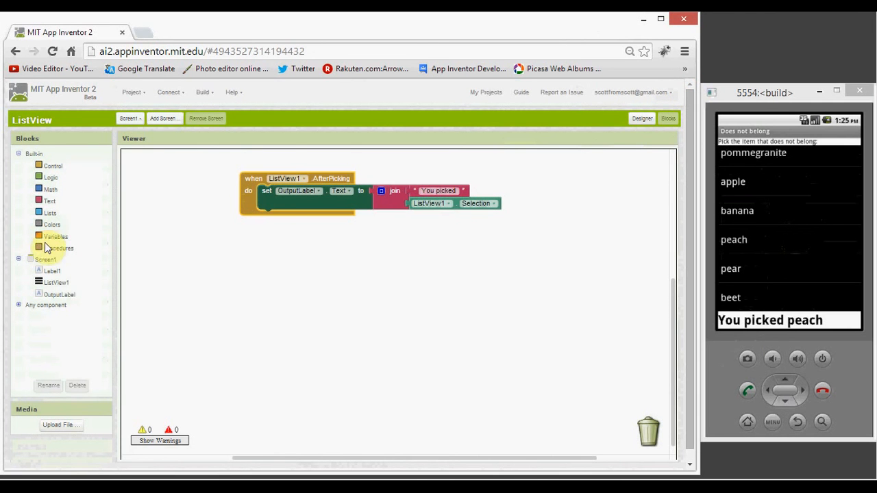
click(57, 283)
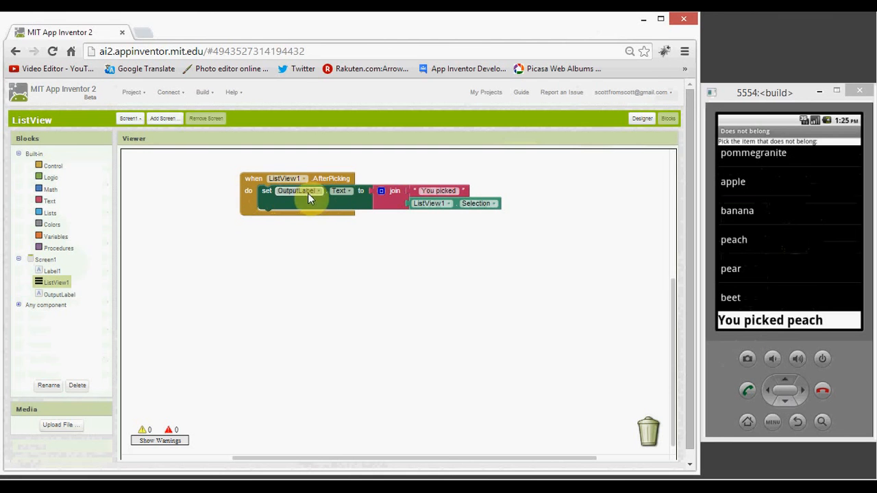
mouse_move(361, 199)
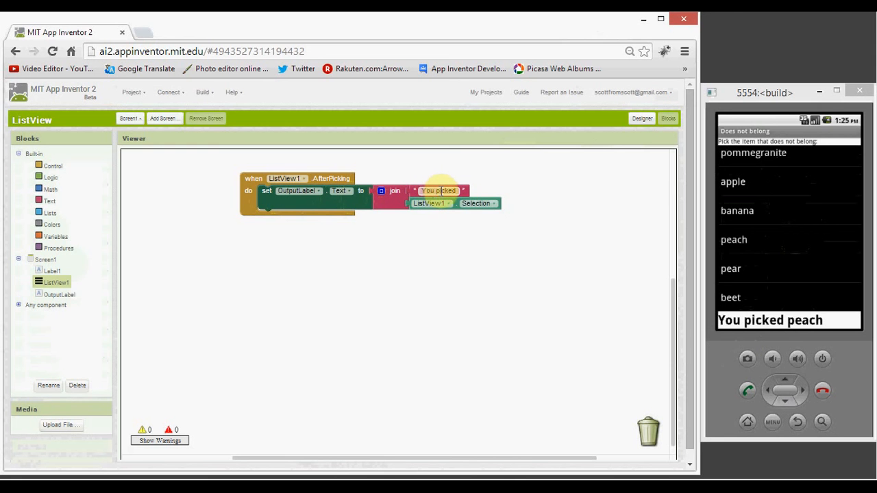
mouse_move(430, 221)
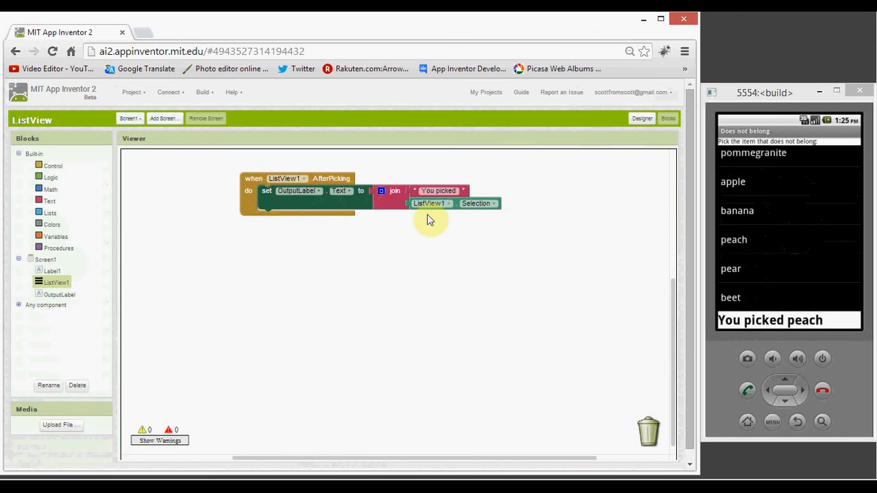
mouse_move(153, 262)
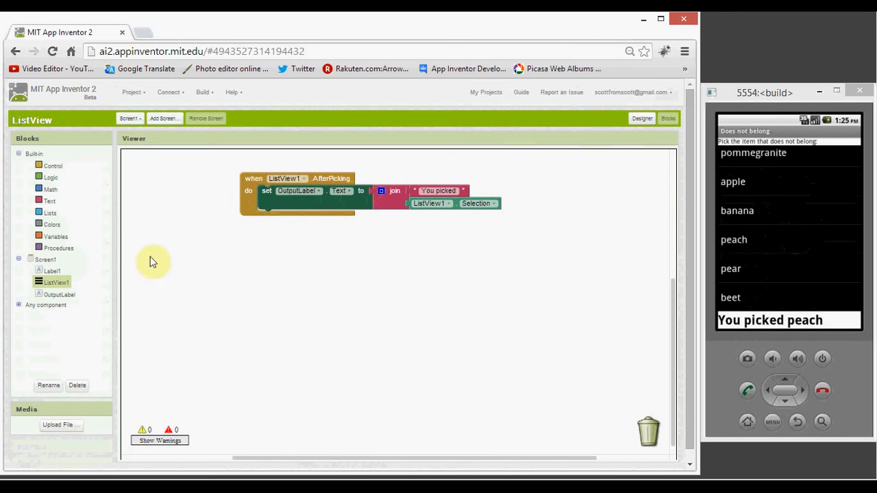
click(56, 282)
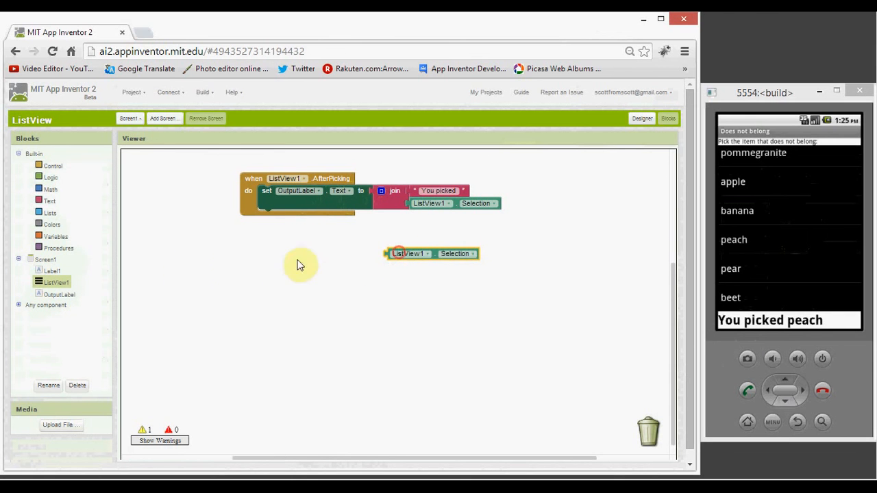
click(57, 282)
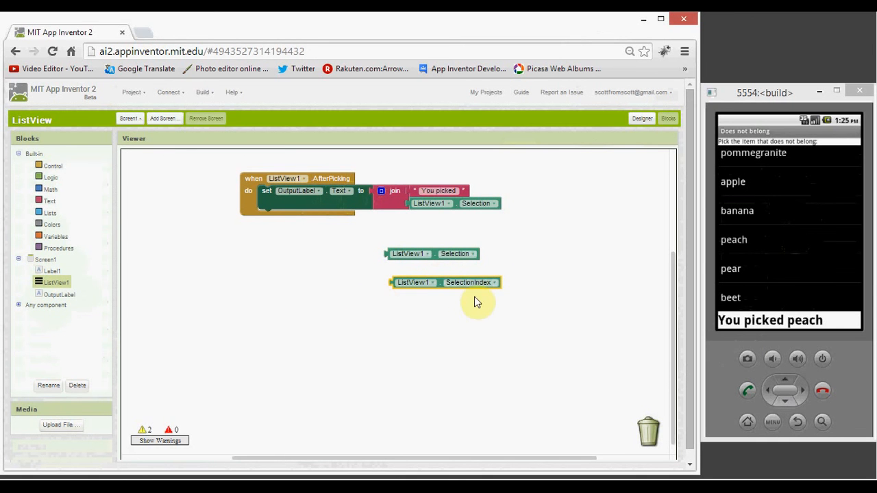
mouse_move(451, 305)
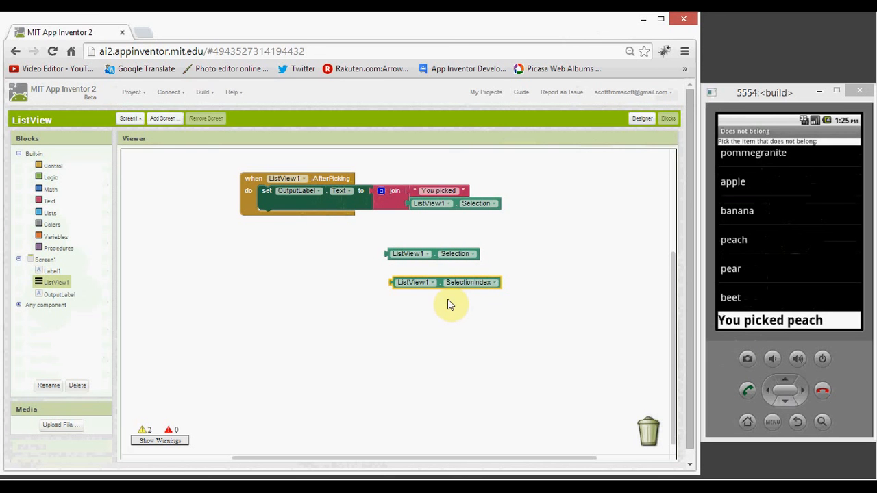
drag(445, 282, 579, 408)
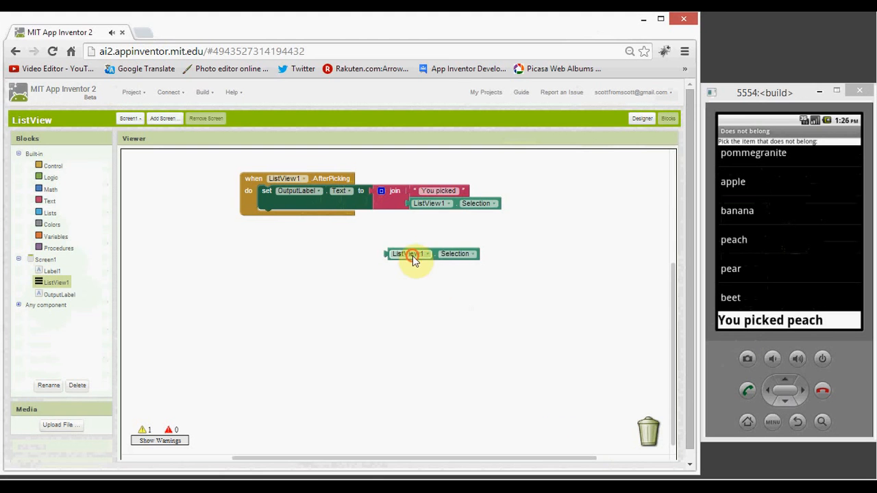
drag(411, 253, 647, 431)
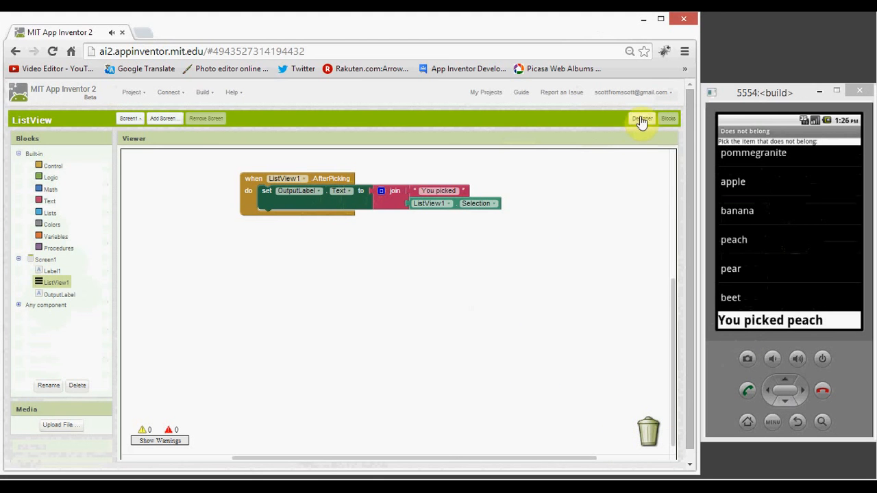
- Back in Designer, select ListView1 and tick ShowFilterBar
click(642, 119)
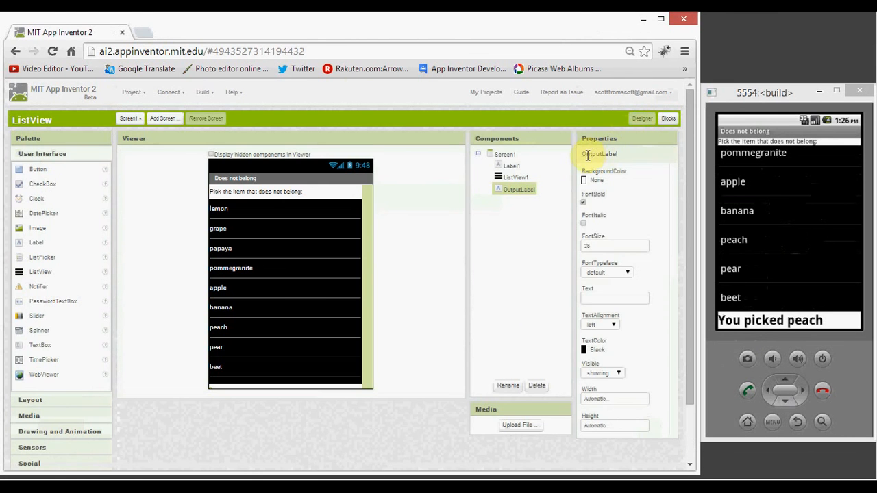
click(515, 178)
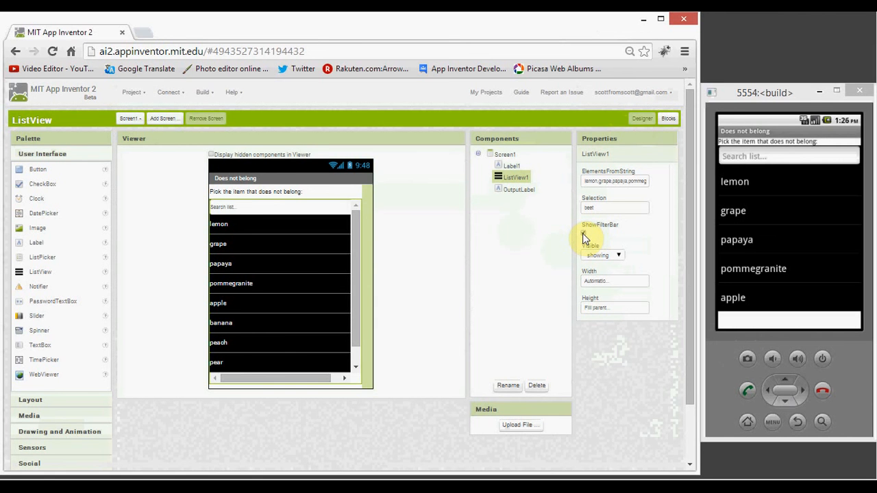
click(584, 232)
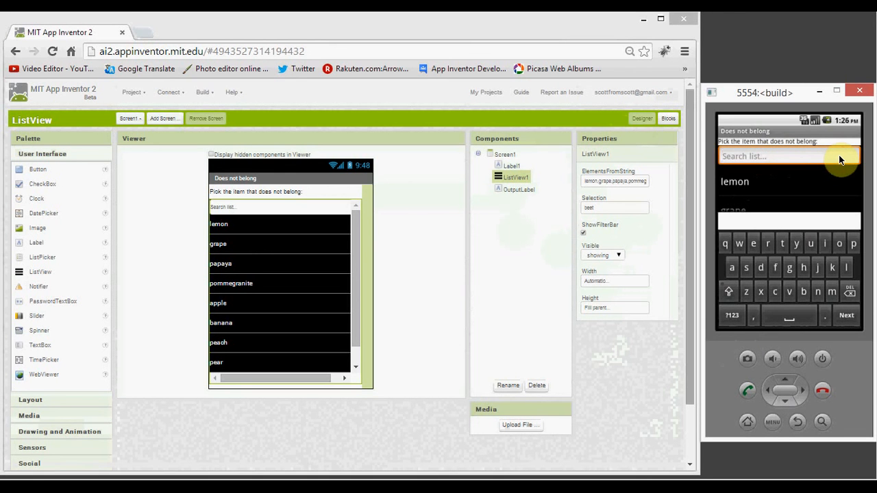
- Type 'pa' into the emulator's search field to filter the fruit list
text(p)
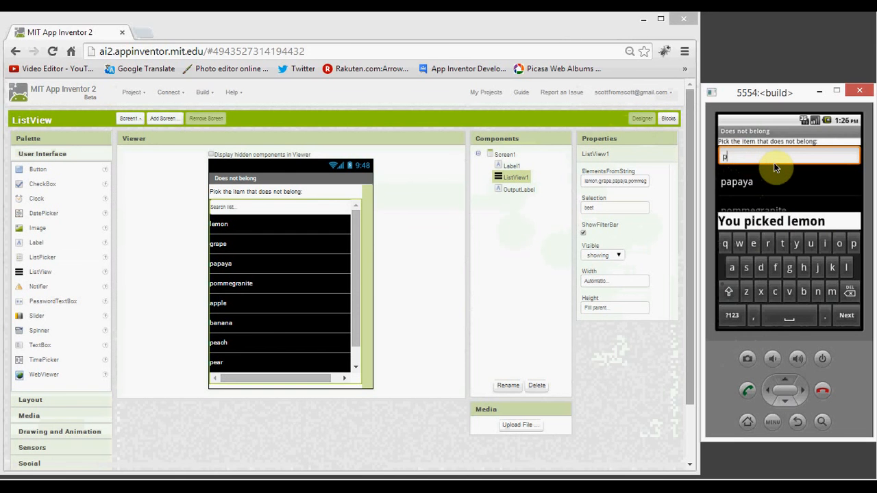
text(apaya)
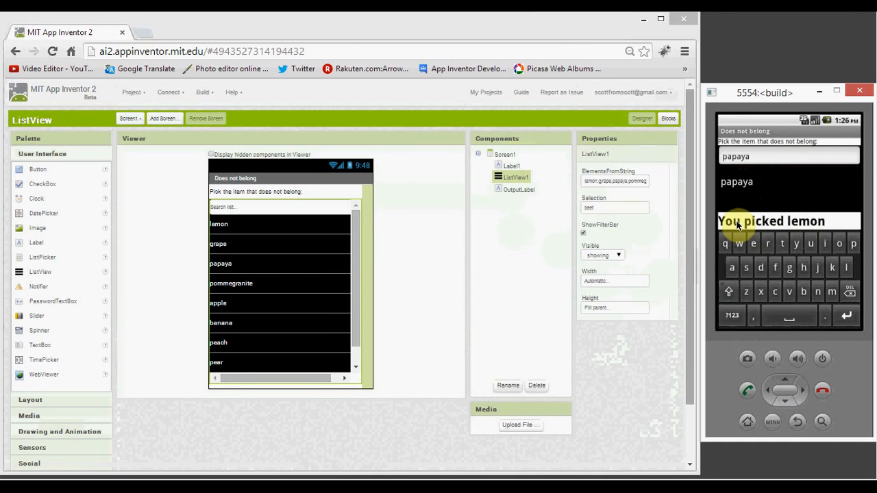
mouse_move(759, 213)
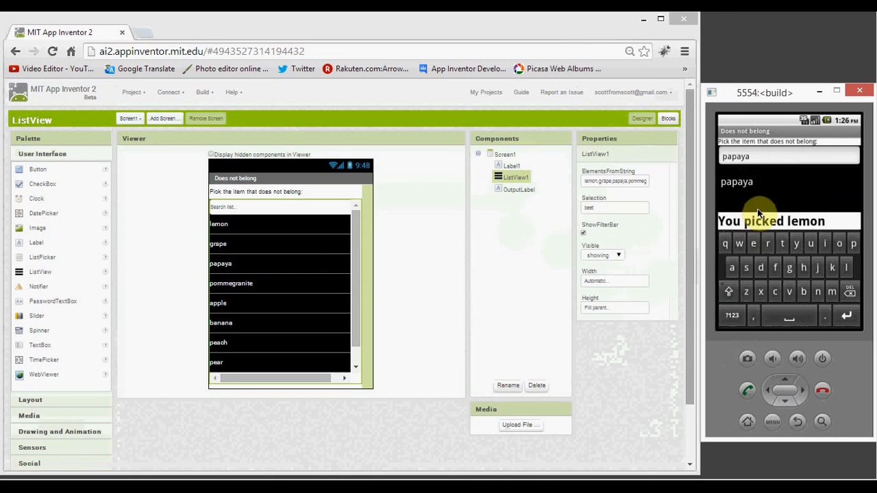
mouse_move(781, 207)
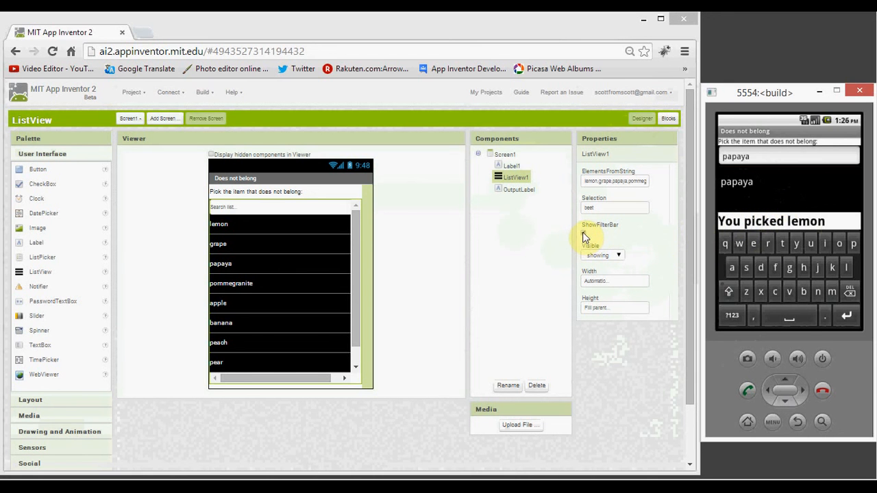
- Untick ShowFilterBar in the ListView1 properties
click(582, 246)
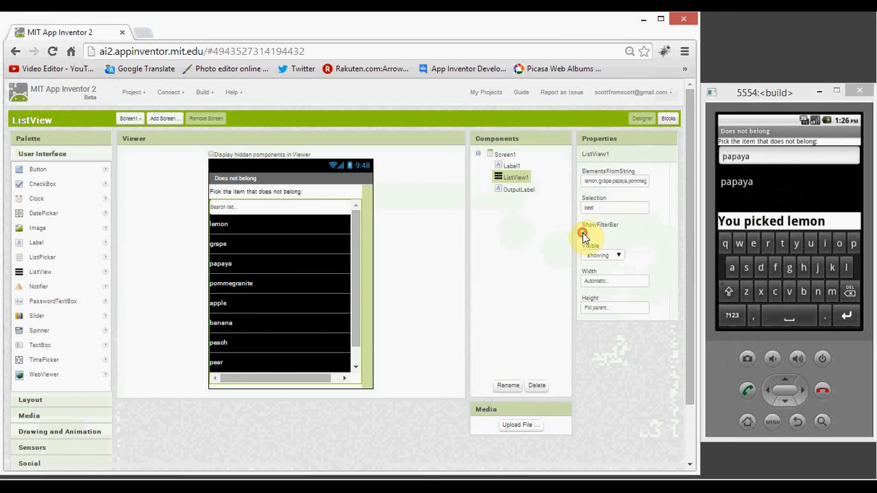
click(583, 233)
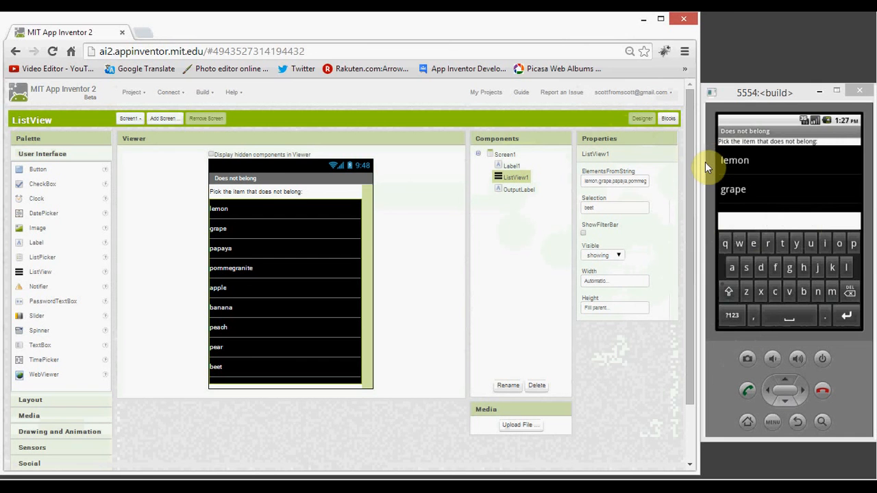
mouse_move(715, 167)
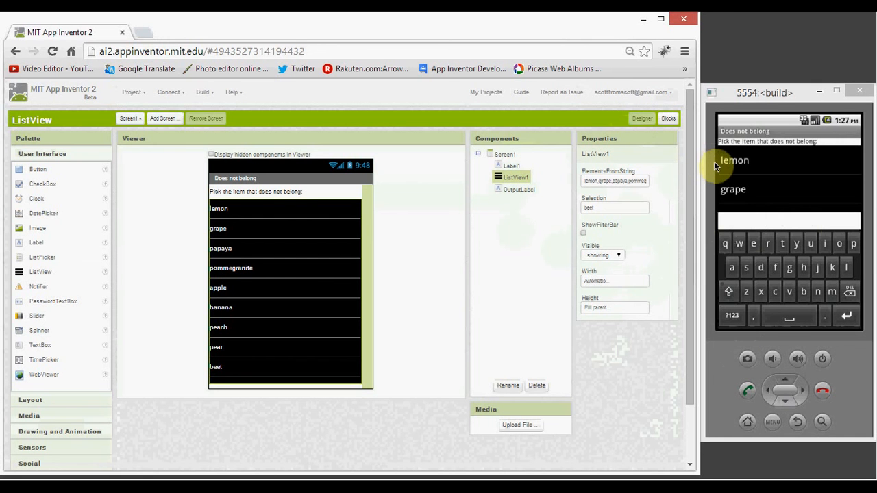
mouse_move(711, 172)
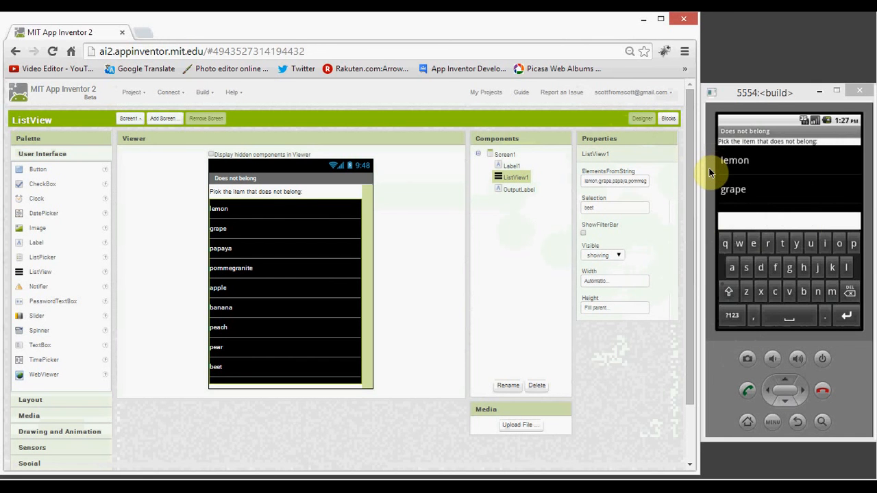